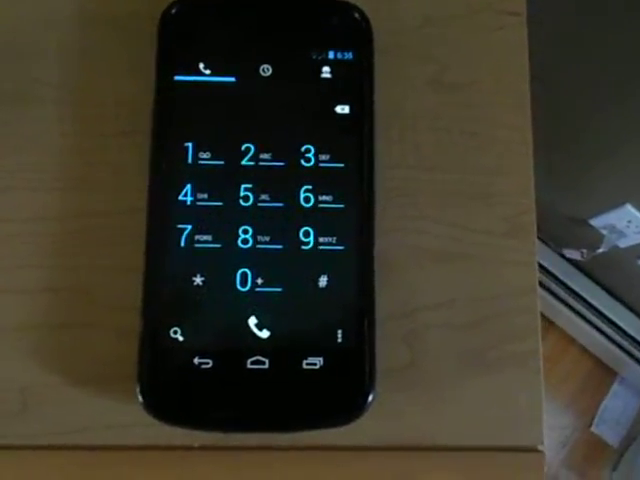
Step: Dial the secret code *#*#4636#*#* on the keypad to launch the Testing menu
click(204, 290)
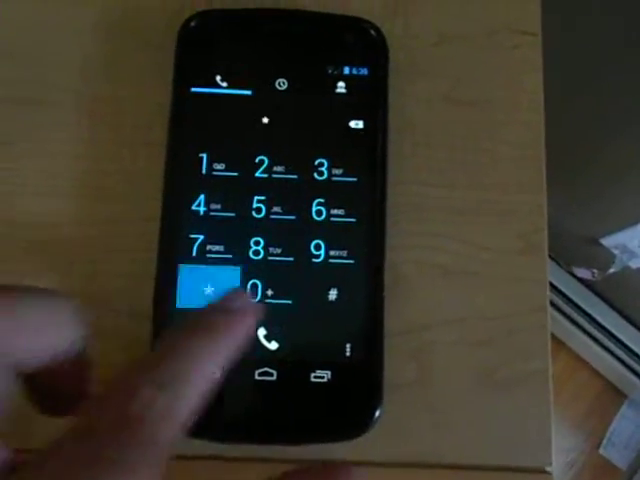
click(196, 290)
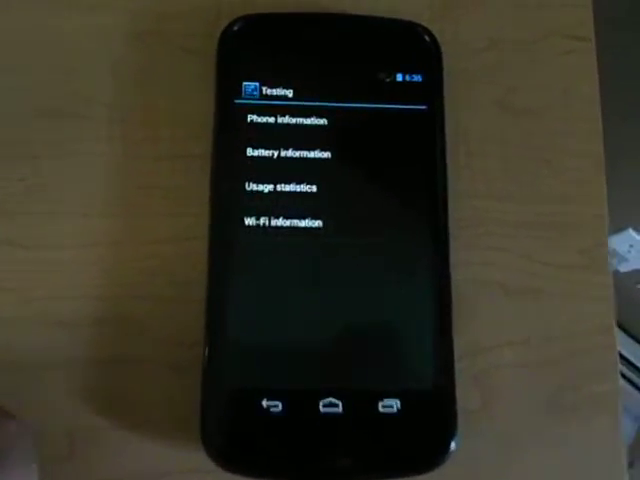
click(284, 152)
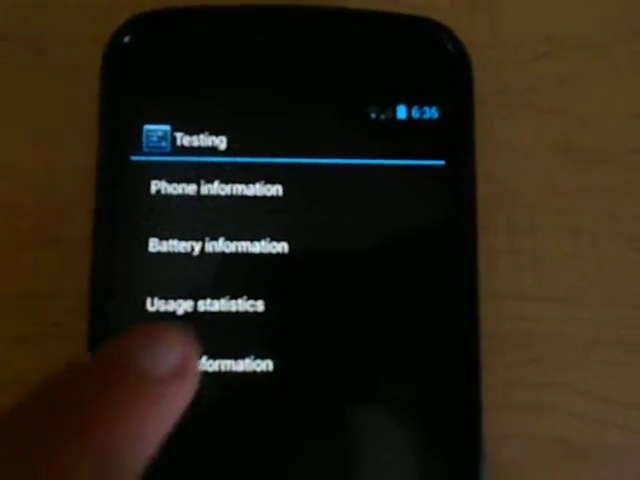
click(208, 304)
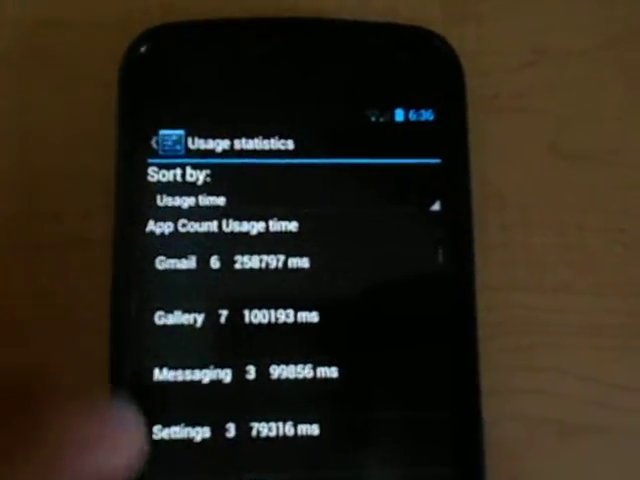
scroll(down, 3)
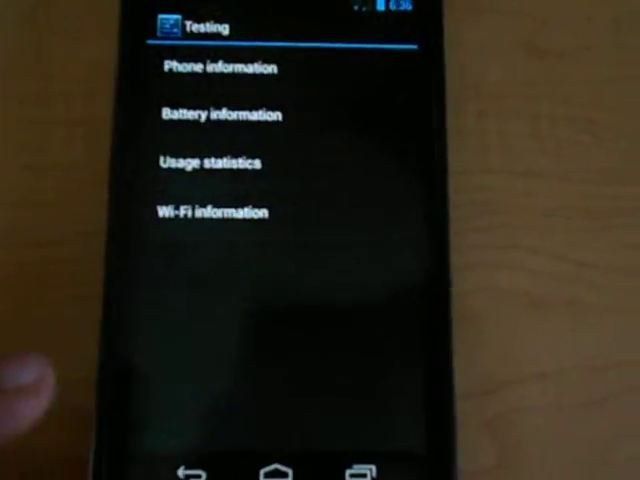
Step: List the configured Wi-Fi networks via getConfiguredNetworks and review their details
click(222, 212)
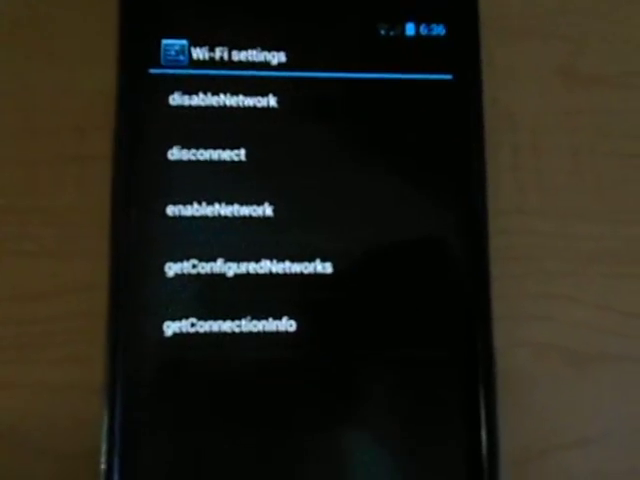
click(248, 266)
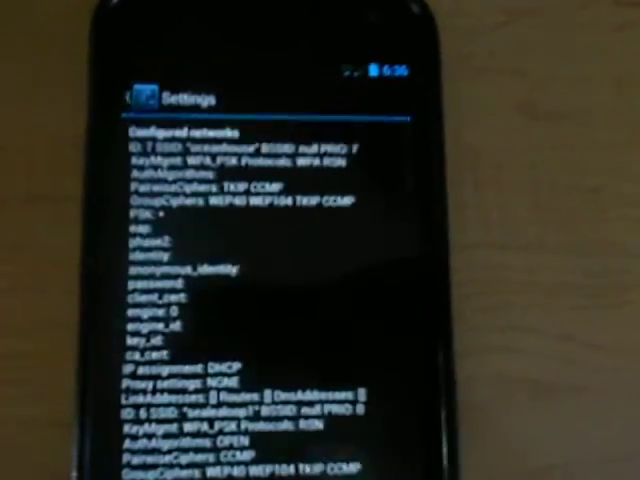
scroll(down, 3)
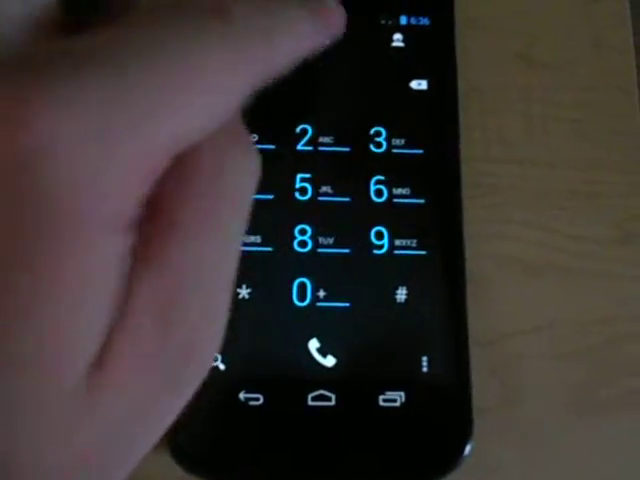
Step: Switch to the Call log, which shows an empty history
click(308, 48)
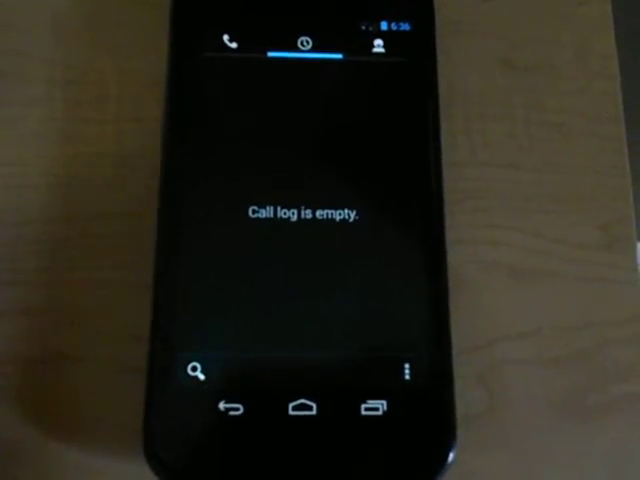